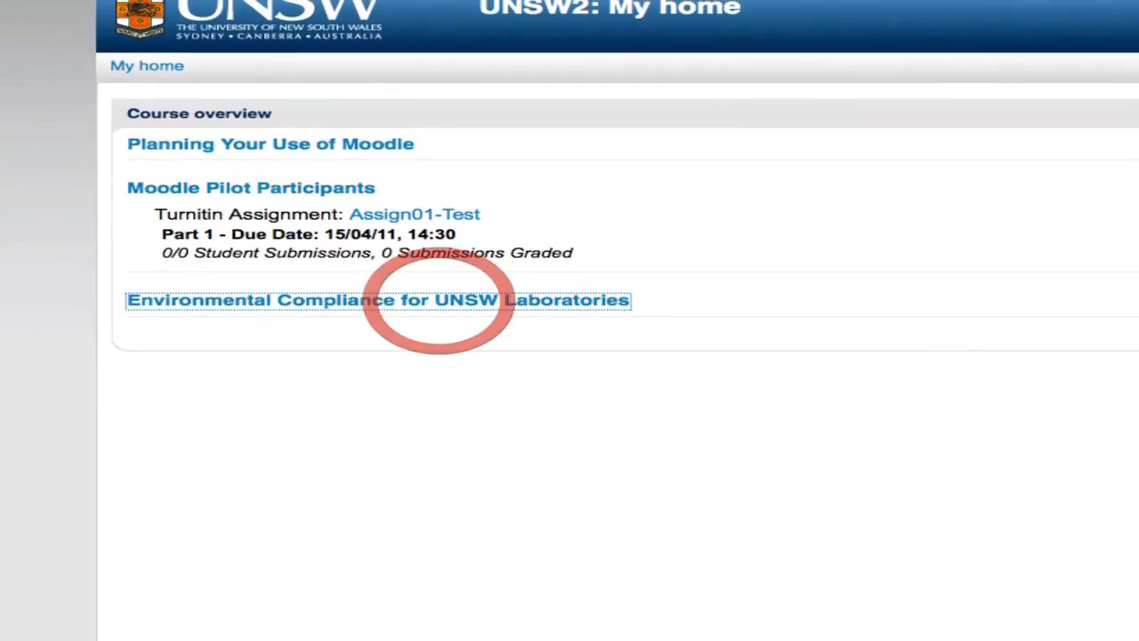
Open the 'Environmental Compliance for UNSW Laboratories' course and scroll down to its Settings block
{"action": "left_click", "coordinate": [378, 299]}
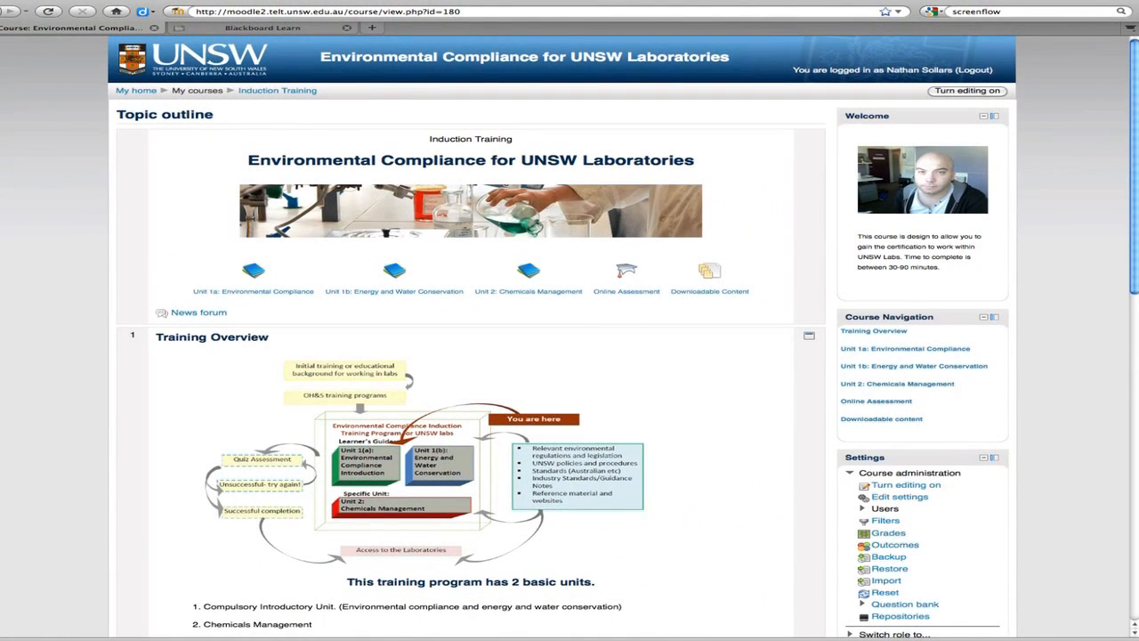
{"action": "scroll", "scroll_direction": "down", "scroll_amount": 3}
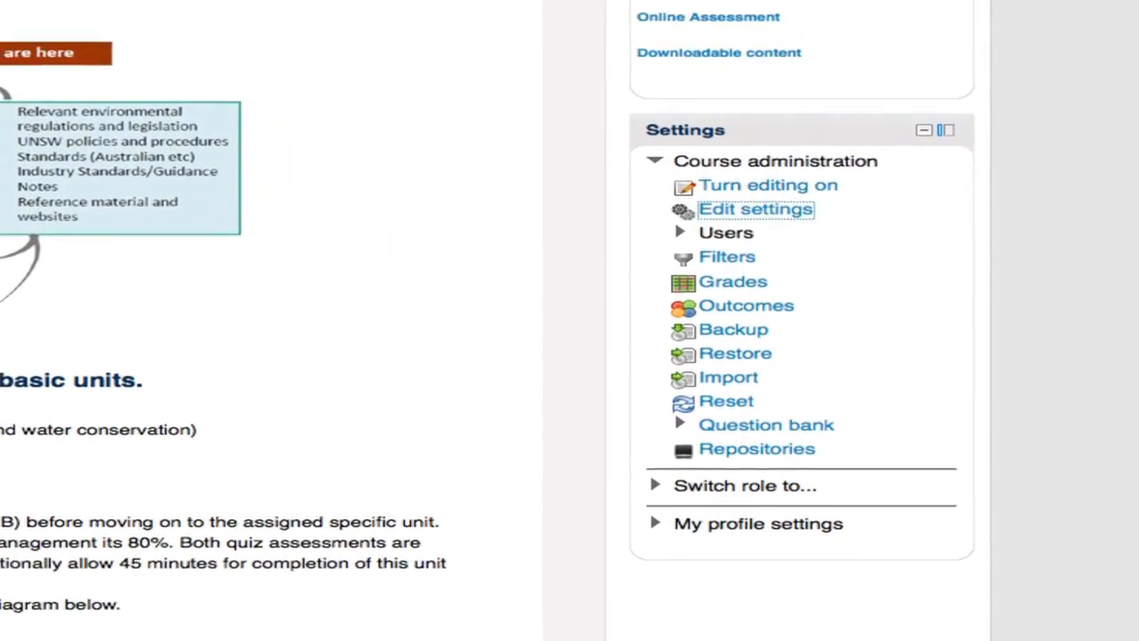
Open Edit settings under Course administration and review the General section options
{"action": "left_click", "coordinate": [756, 208]}
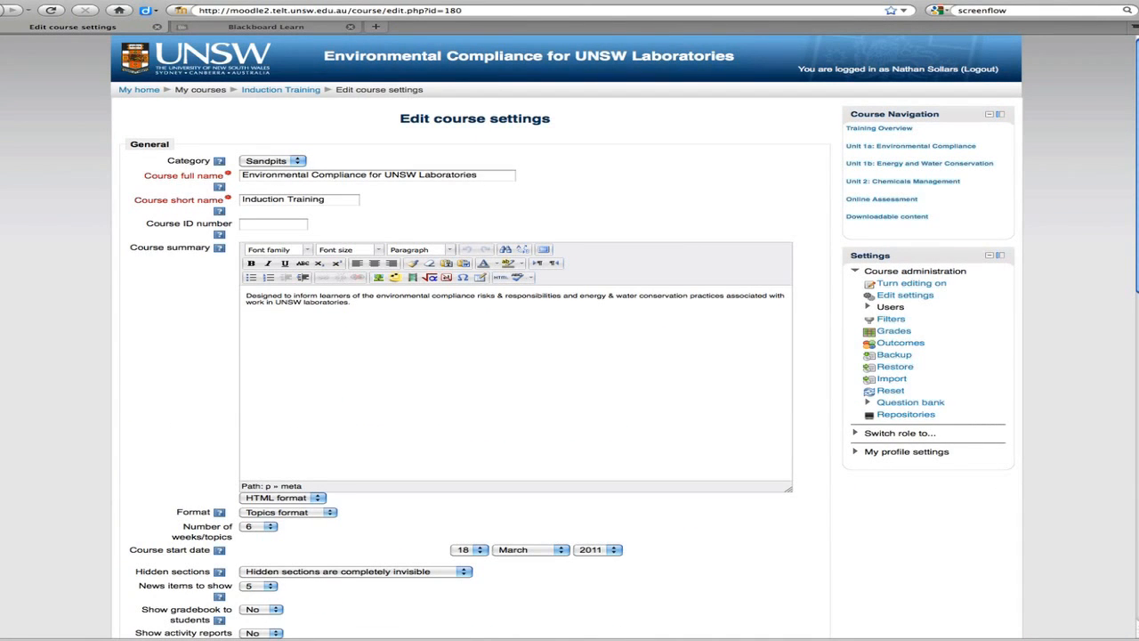
{"action": "scroll", "scroll_direction": "down", "scroll_amount": 3}
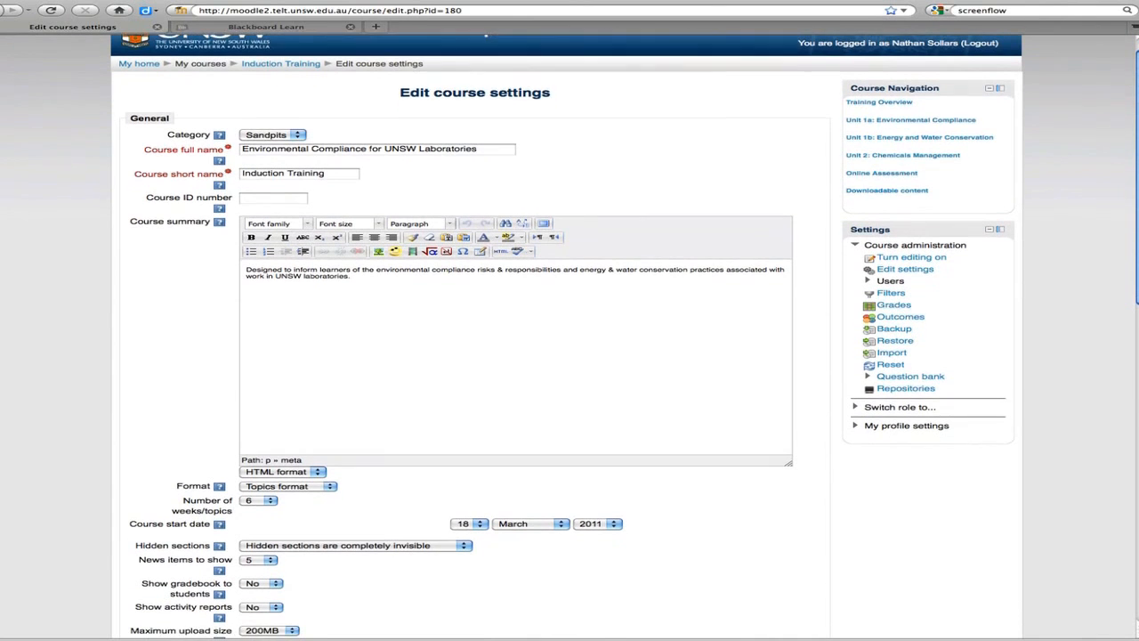
{"action": "scroll", "scroll_direction": "up", "scroll_amount": 3}
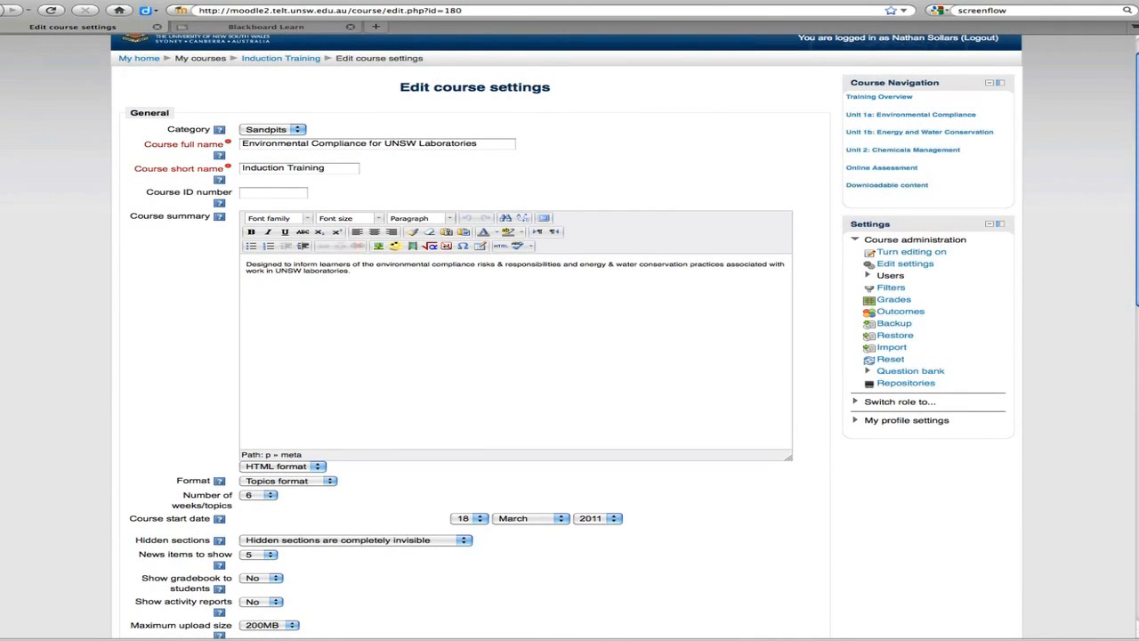
{"action": "scroll", "scroll_direction": "down", "scroll_amount": 3}
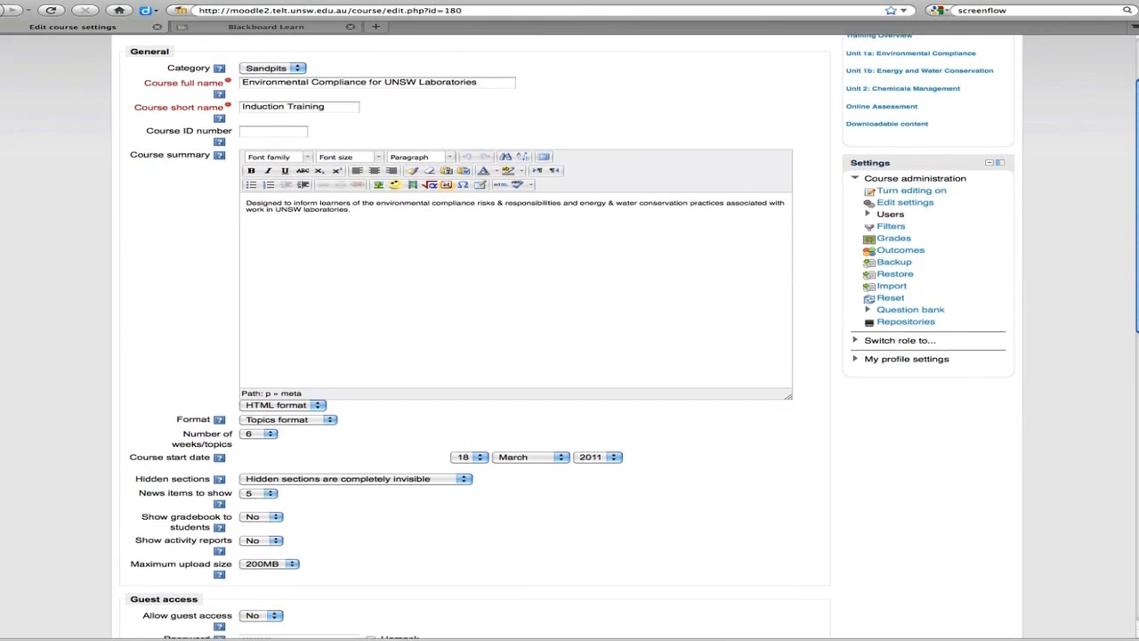
{"action": "scroll", "scroll_direction": "down", "scroll_amount": 3}
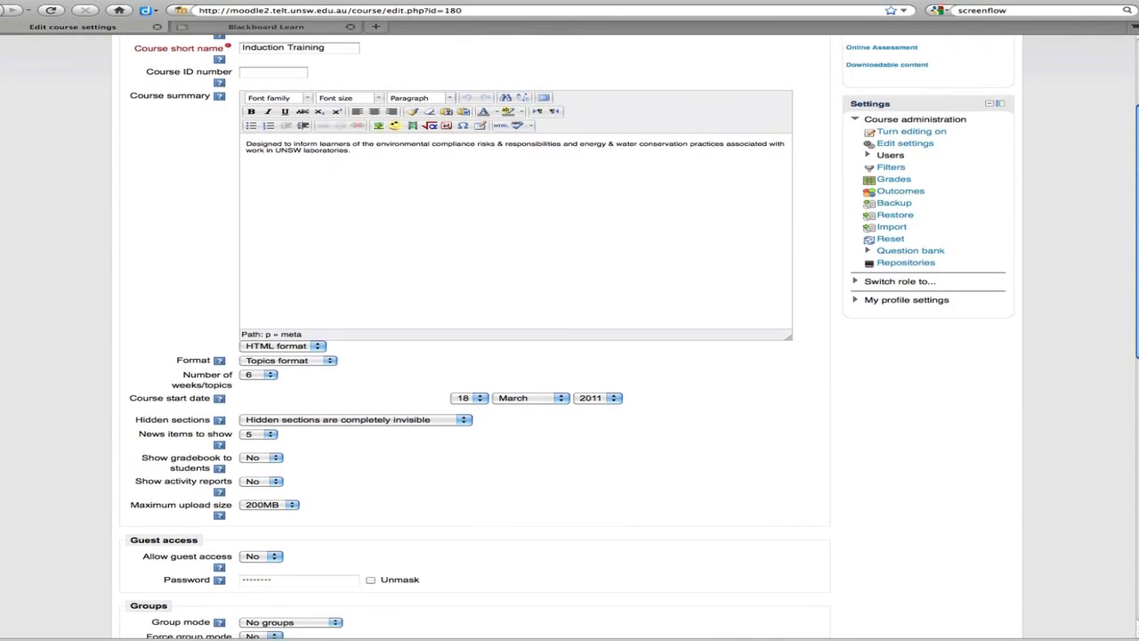
{"action": "scroll", "scroll_direction": "down", "scroll_amount": 3}
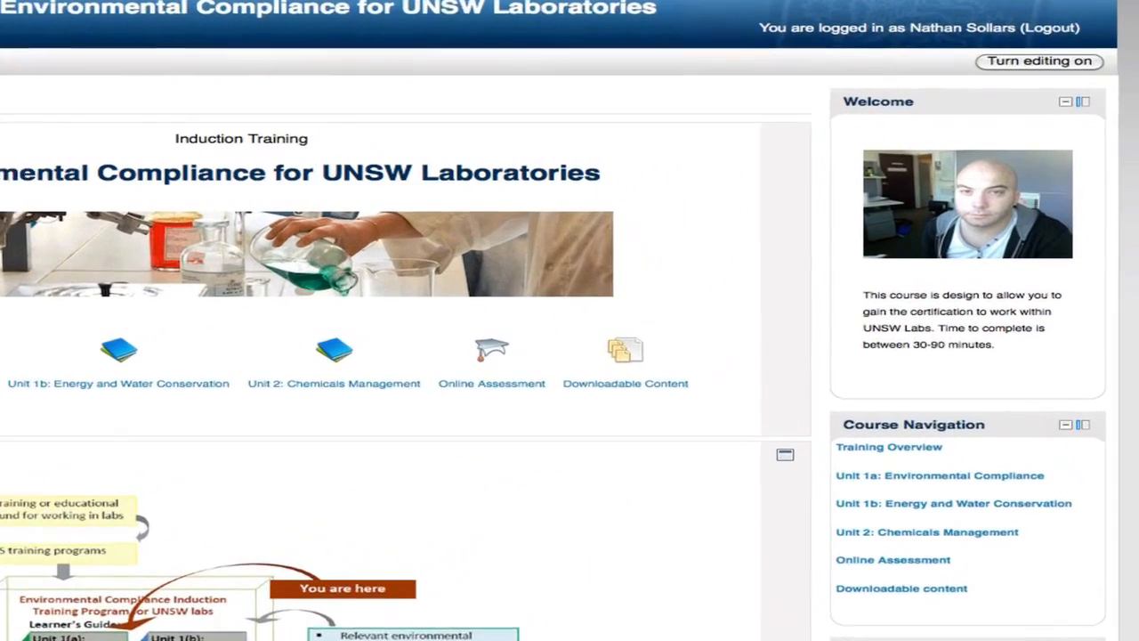
Turn editing on and scroll through topics showing per-section resource and activity options
{"action": "scroll", "scroll_direction": "down", "scroll_amount": 3}
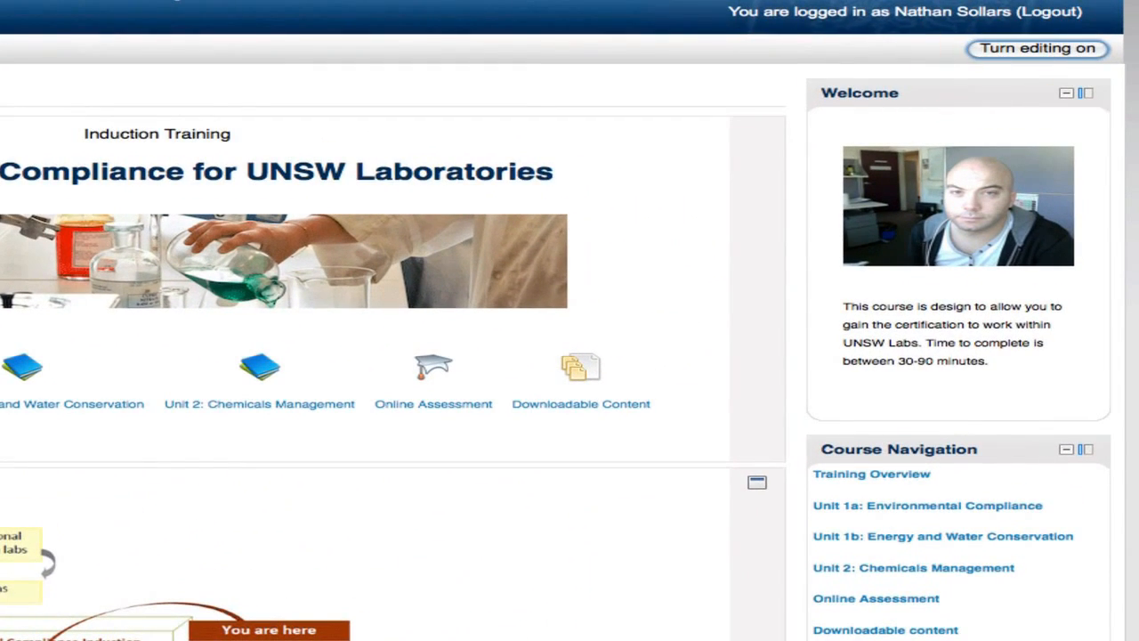
{"action": "left_click", "coordinate": [1036, 48]}
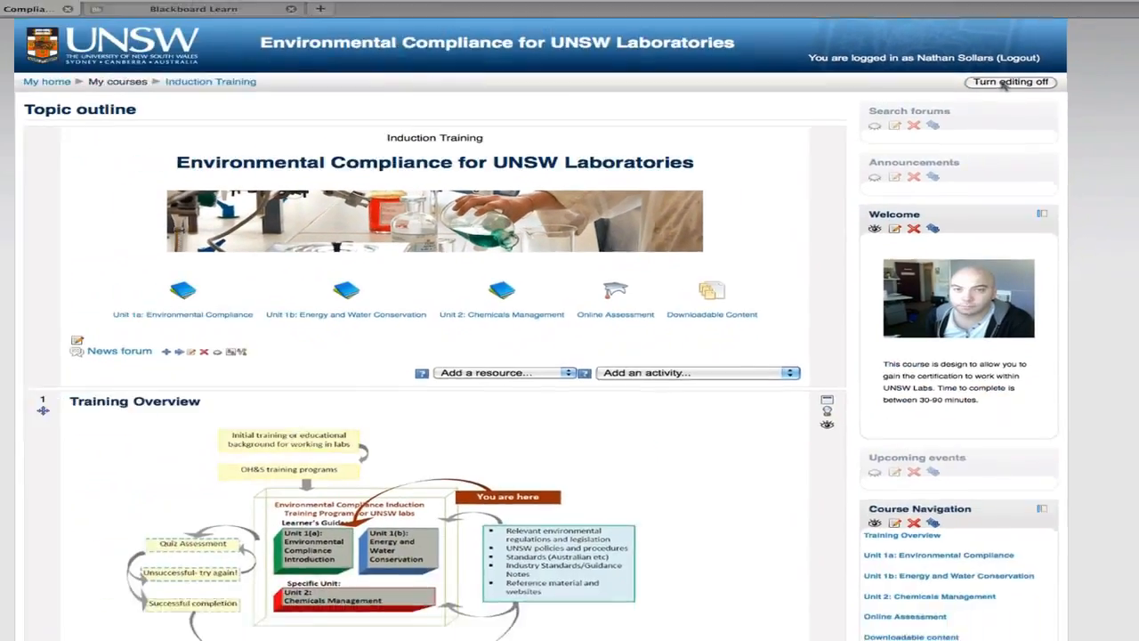
{"action": "scroll", "scroll_direction": "down", "scroll_amount": 3}
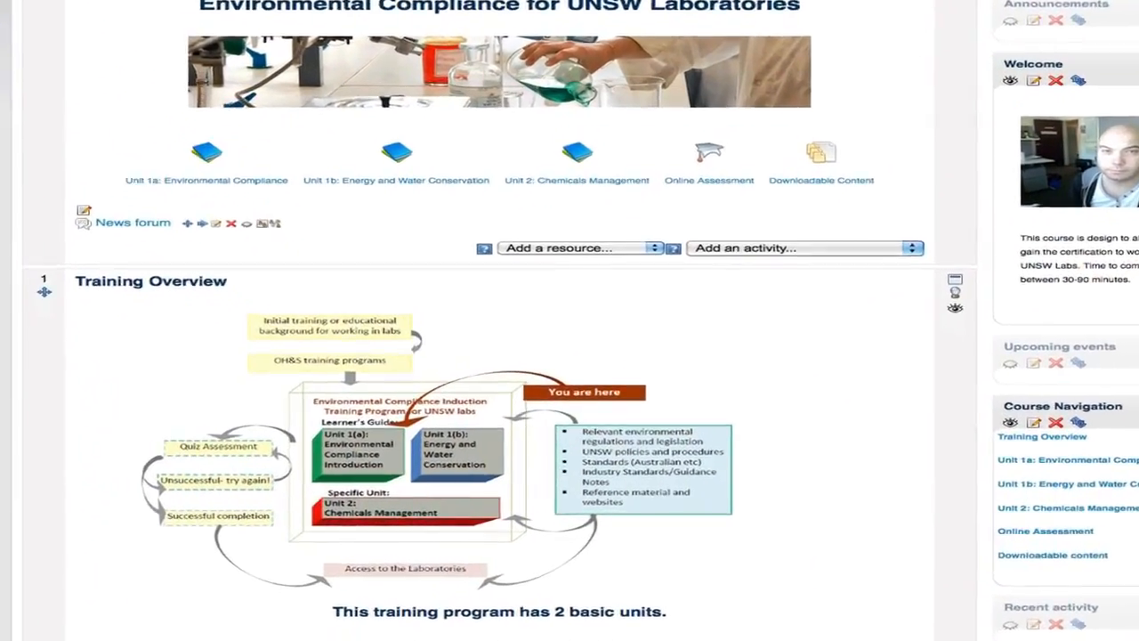
{"action": "scroll", "scroll_direction": "down", "scroll_amount": 3}
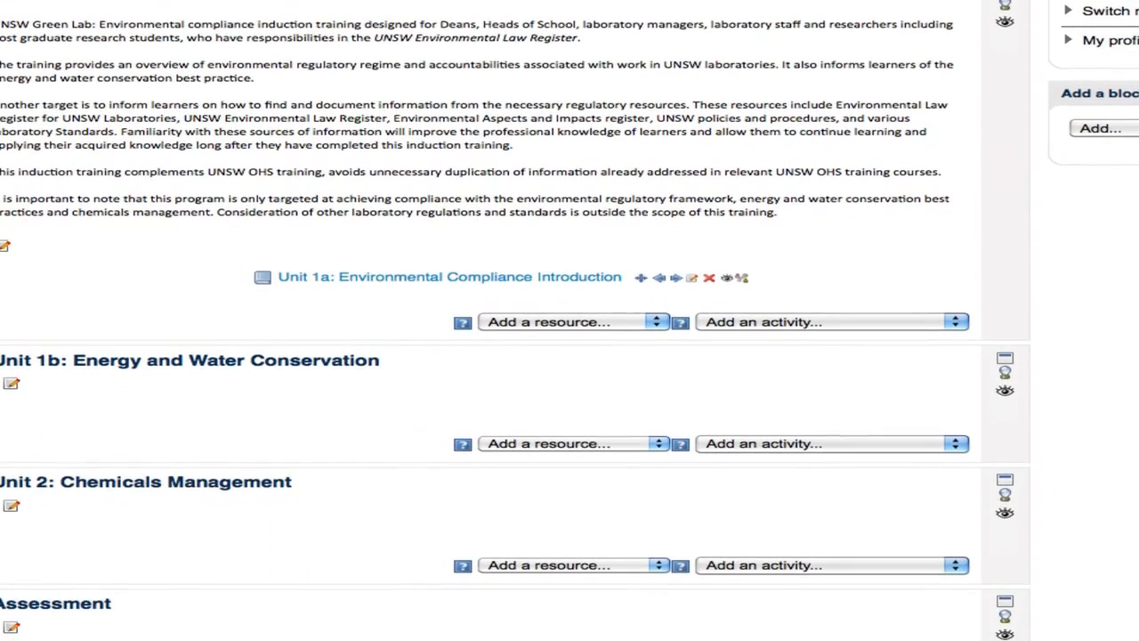
{"action": "scroll", "scroll_direction": "down", "scroll_amount": 3}
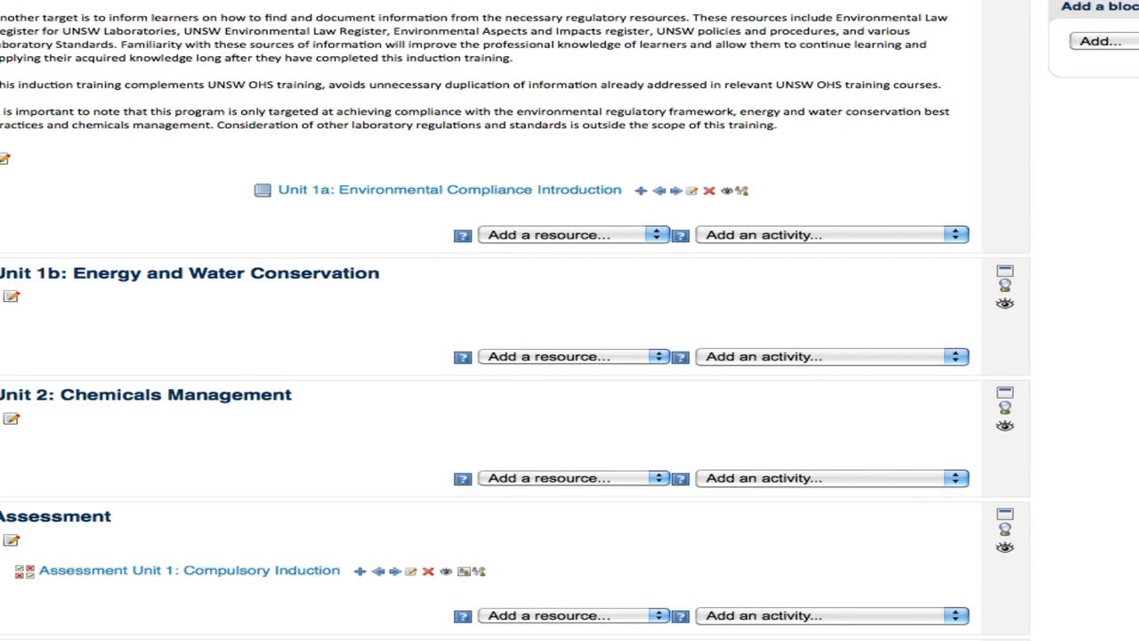
{"action": "mouse_move", "coordinate": [12, 296]}
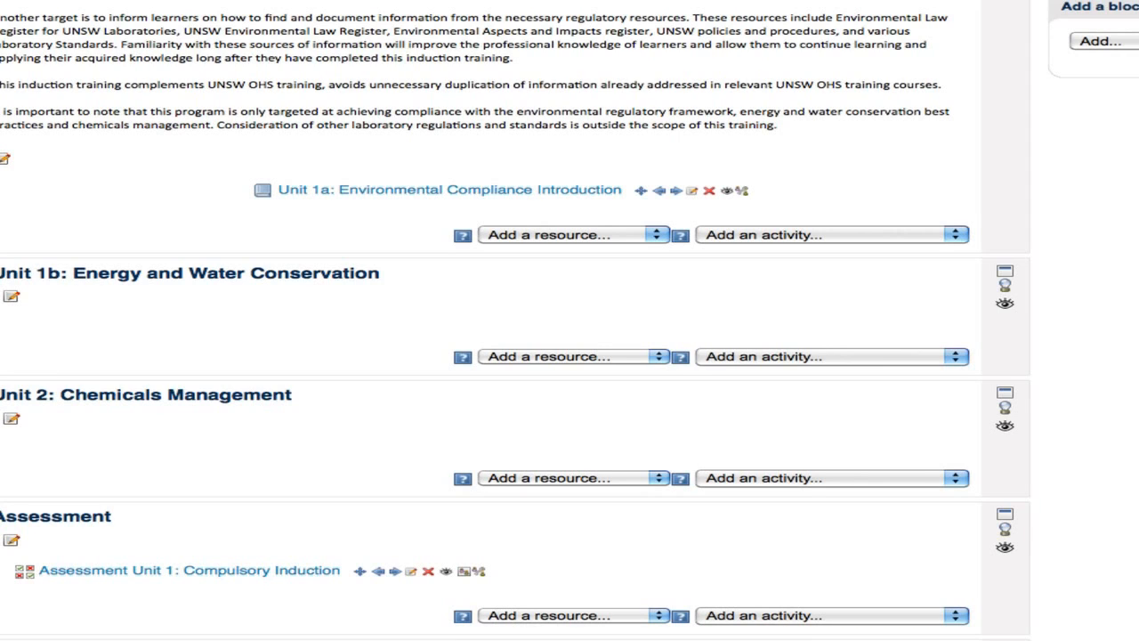
{"action": "left_click", "coordinate": [570, 356]}
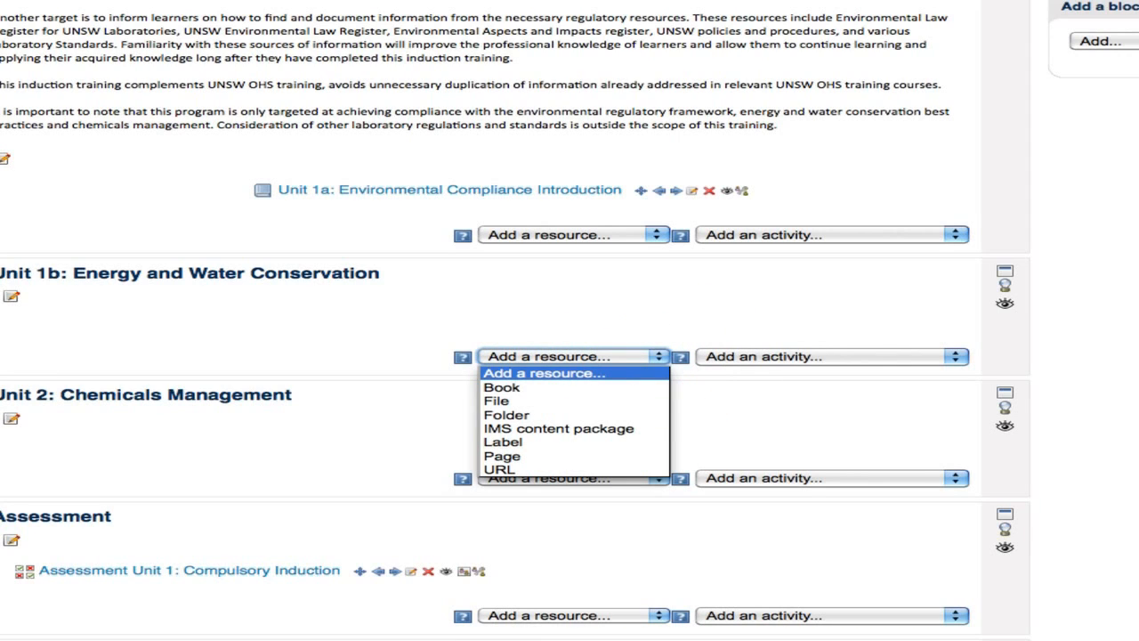
{"action": "mouse_move", "coordinate": [496, 401]}
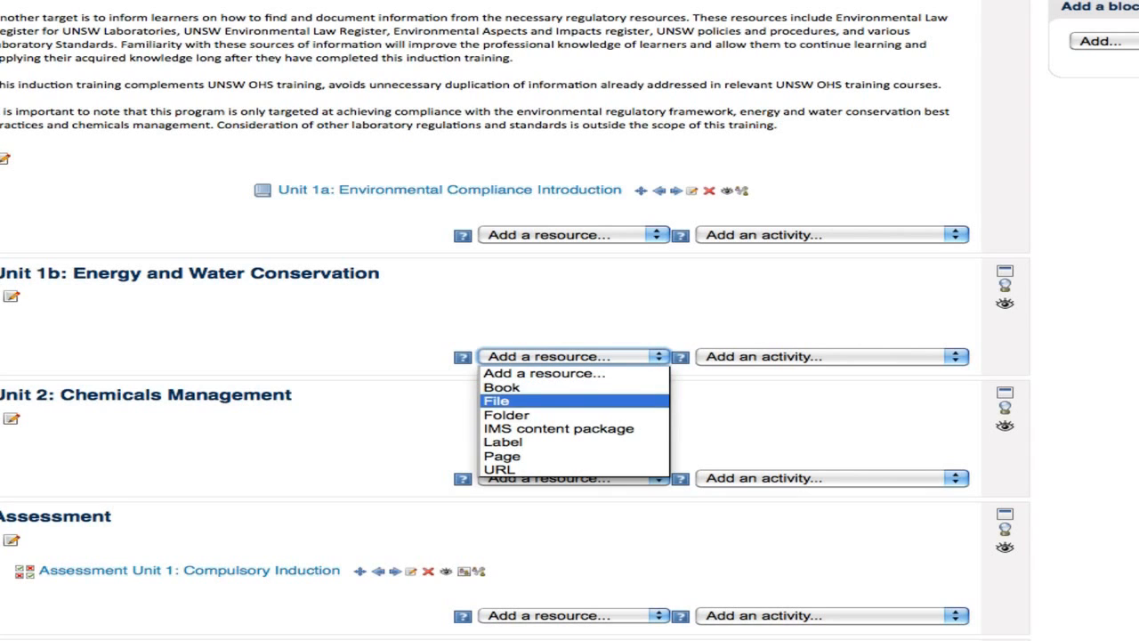
{"action": "mouse_move", "coordinate": [505, 415]}
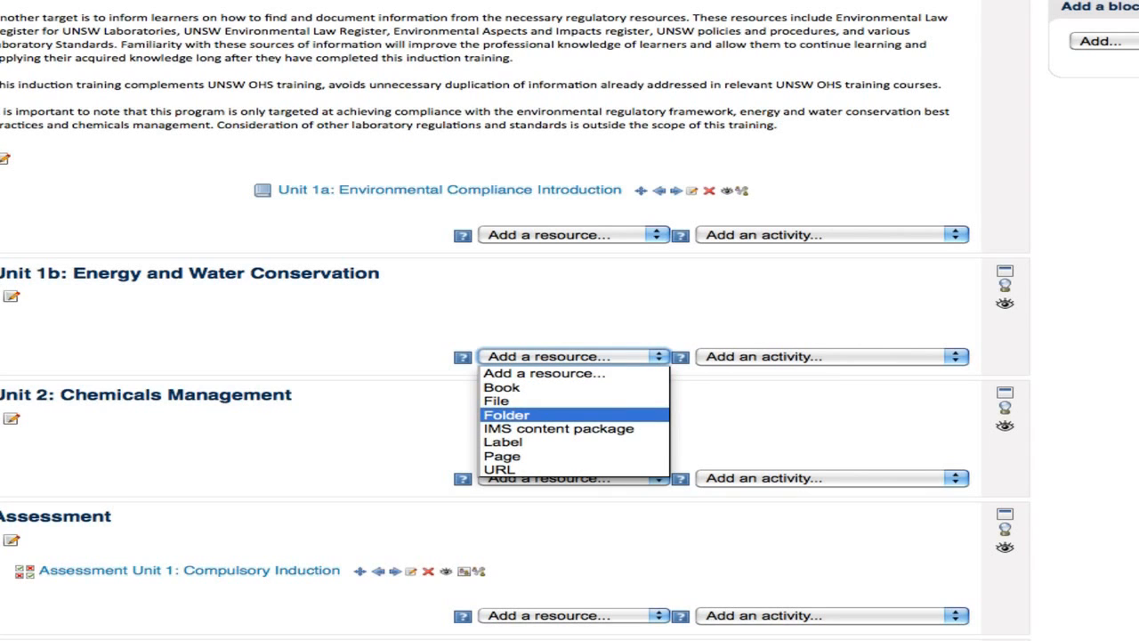
{"action": "left_click", "coordinate": [823, 356]}
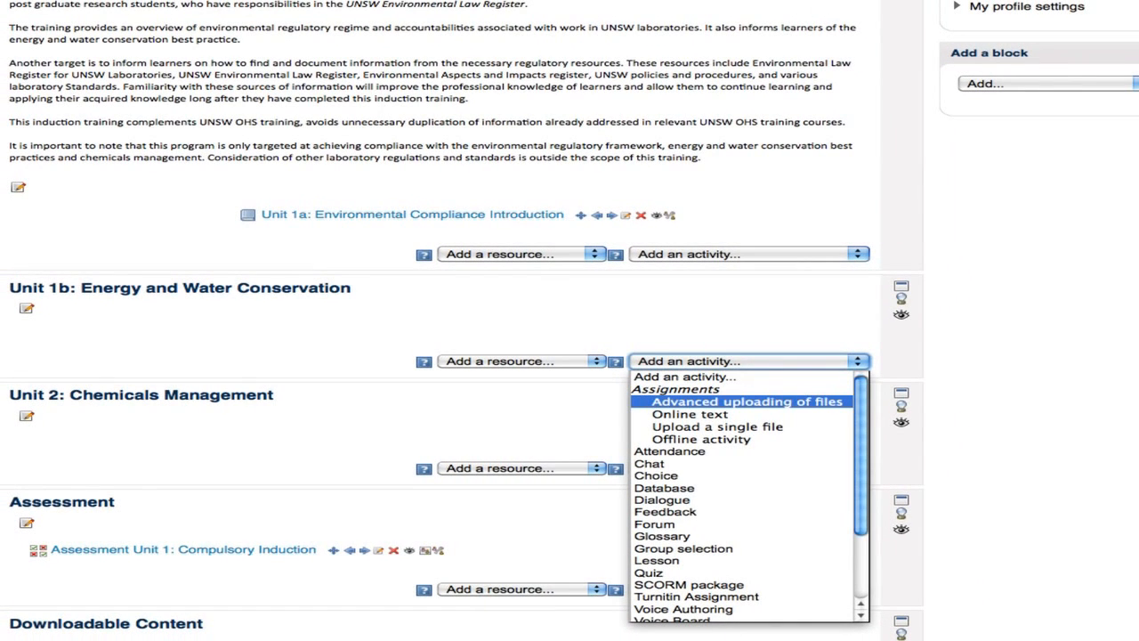
{"action": "mouse_move", "coordinate": [716, 426]}
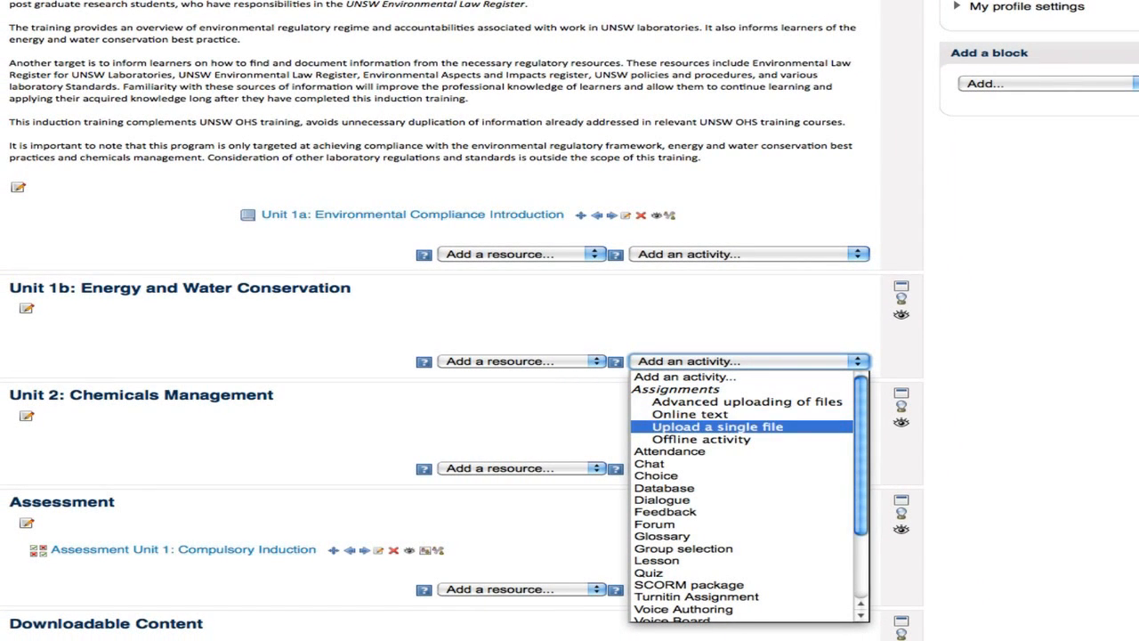
{"action": "mouse_move", "coordinate": [649, 463]}
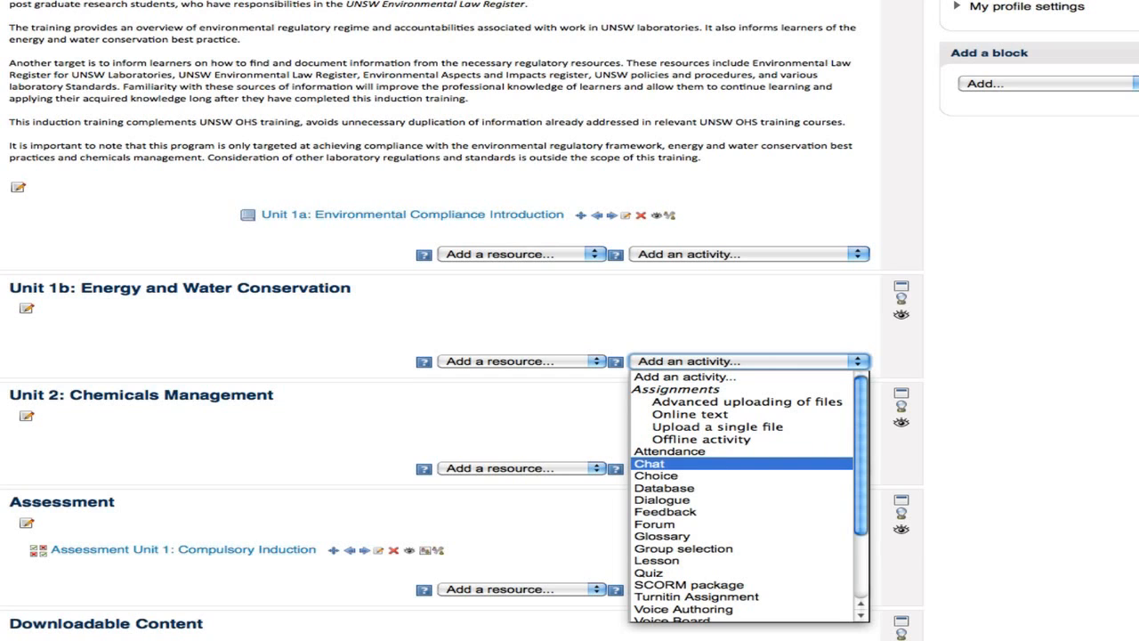
{"action": "mouse_move", "coordinate": [662, 499]}
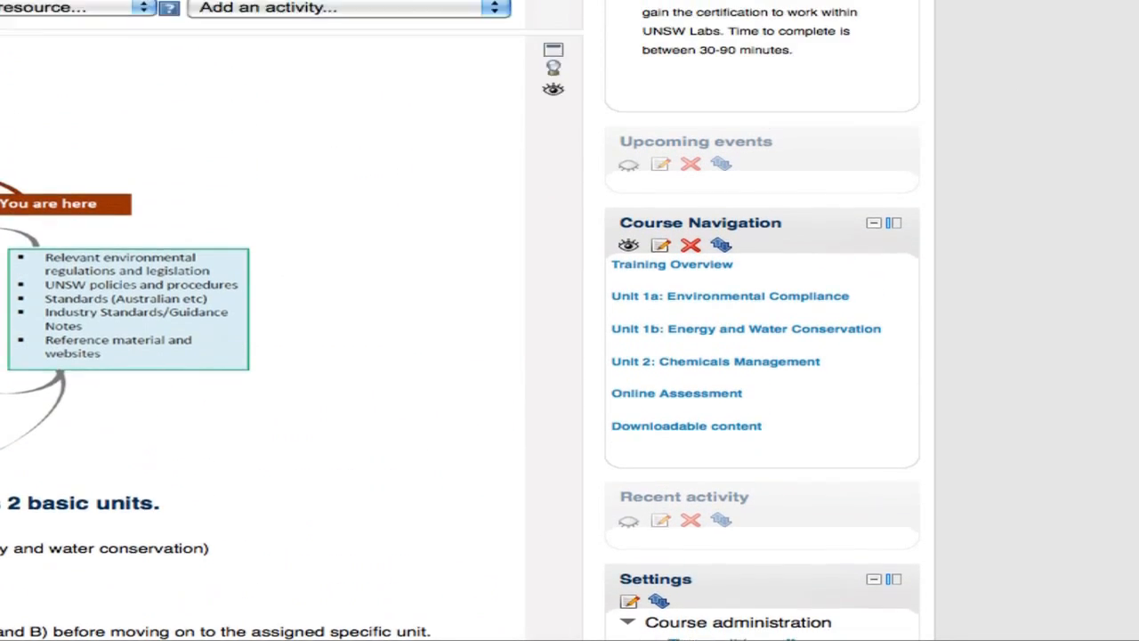
Scroll down to 'Add a block' and open its 'Add...' dropdown of block types
{"action": "scroll", "scroll_direction": "down", "scroll_amount": 3}
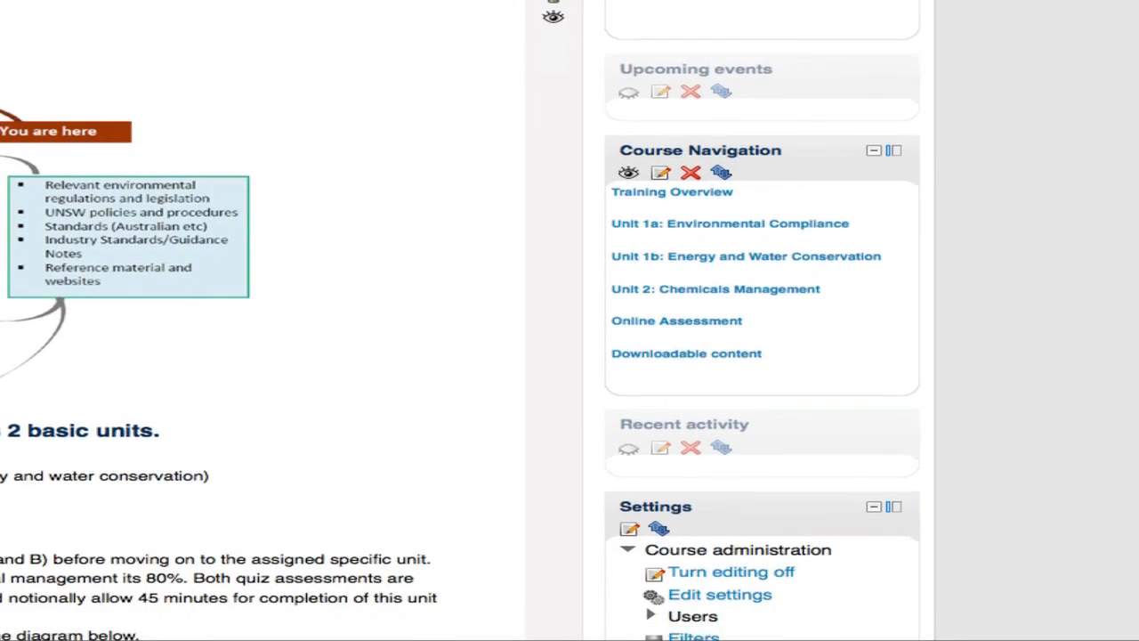
{"action": "scroll", "scroll_direction": "down", "scroll_amount": 3}
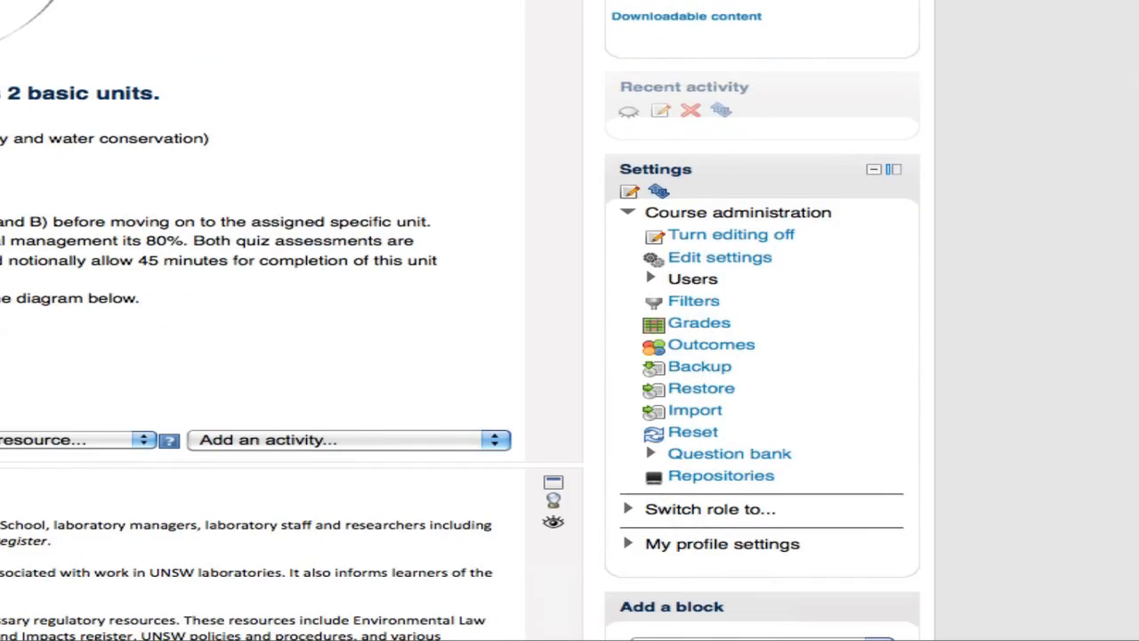
{"action": "scroll", "scroll_direction": "down", "scroll_amount": 3}
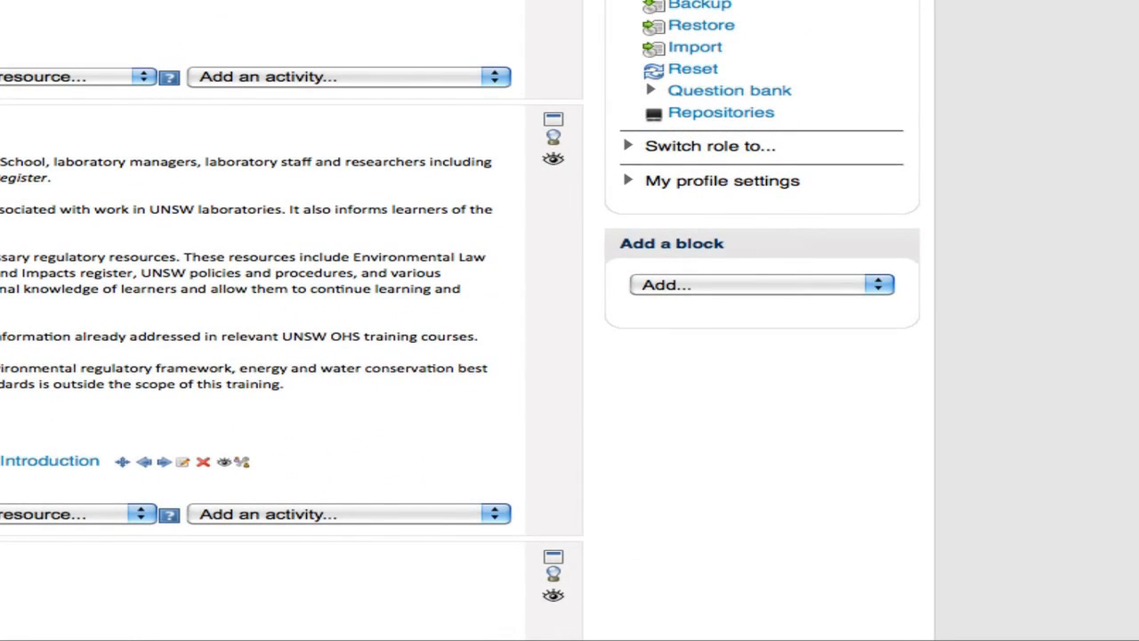
{"action": "left_click", "coordinate": [761, 283]}
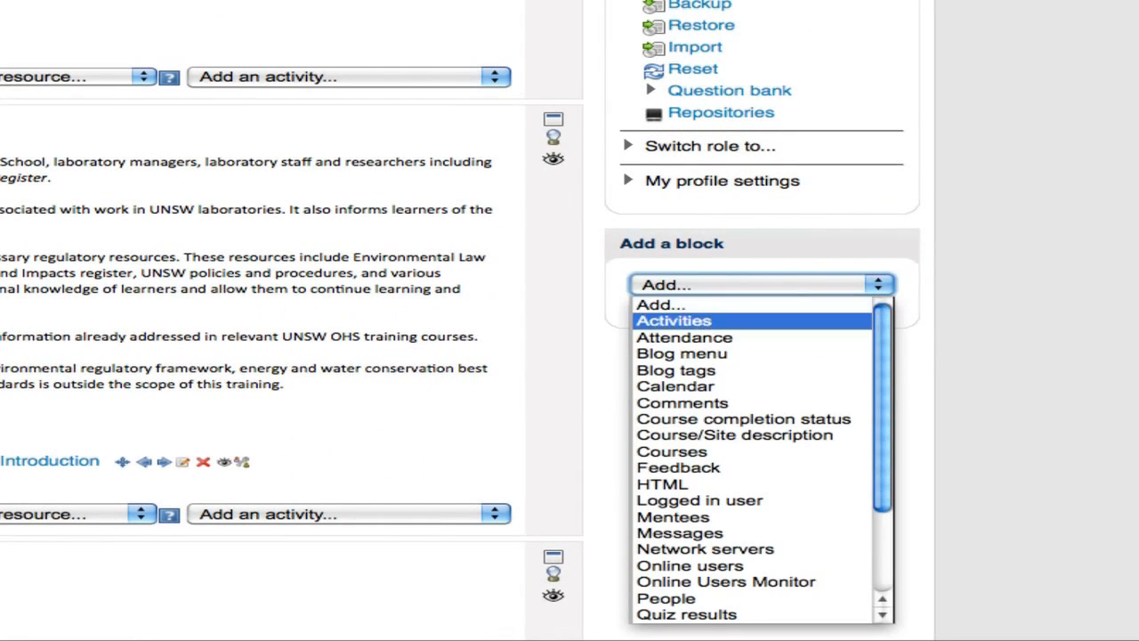
{"action": "scroll", "scroll_direction": "down", "scroll_amount": 3}
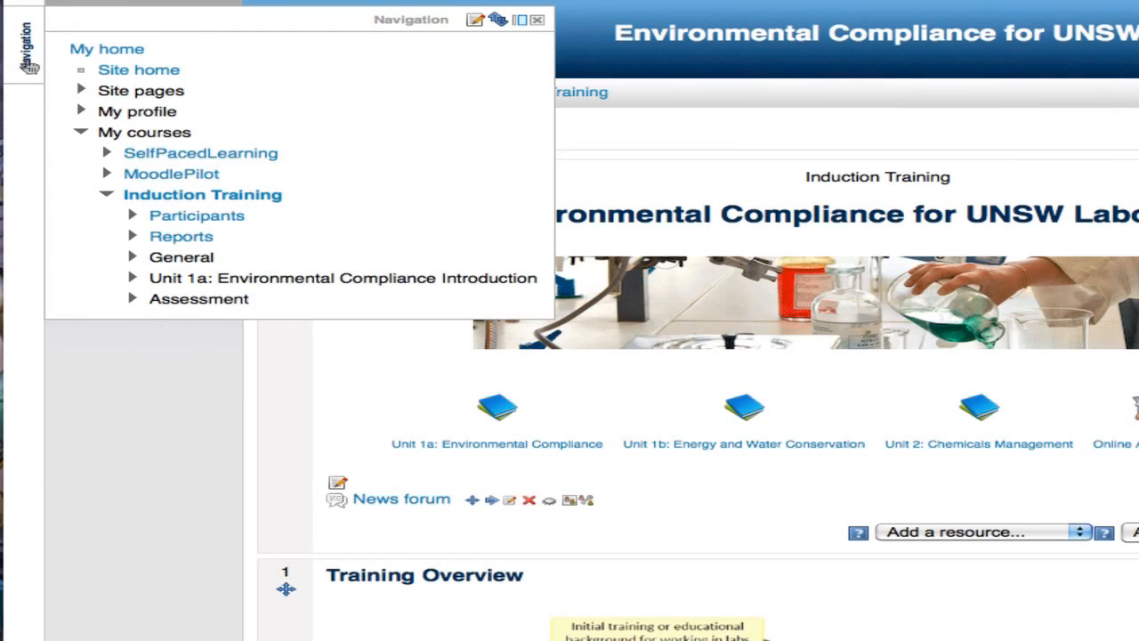
{"action": "mouse_move", "coordinate": [43, 65]}
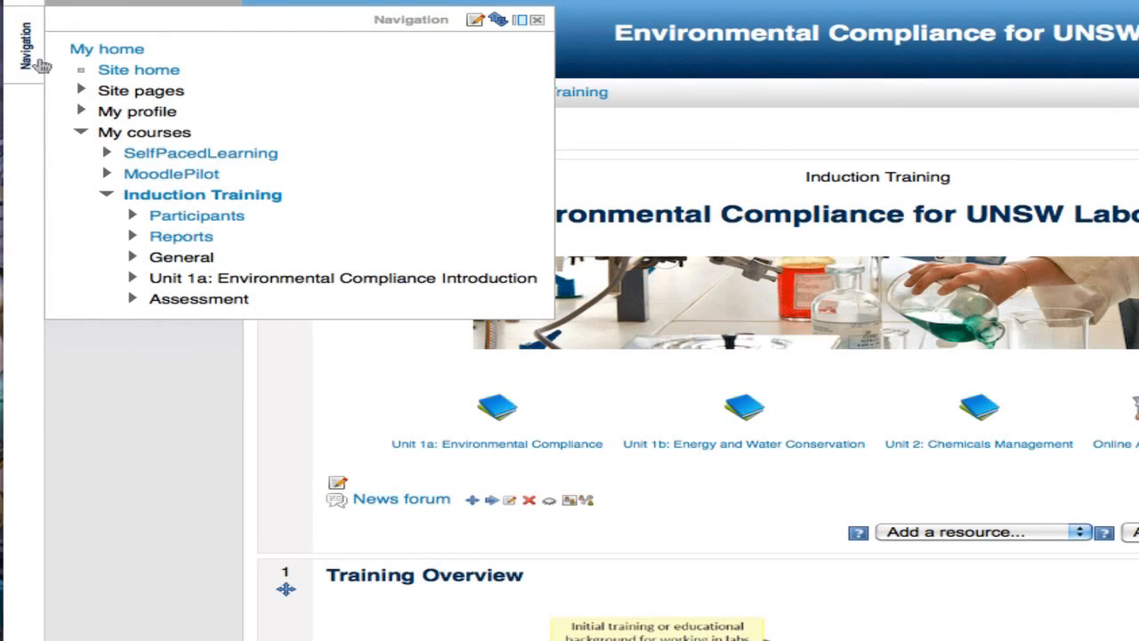
{"action": "mouse_move", "coordinate": [135, 269]}
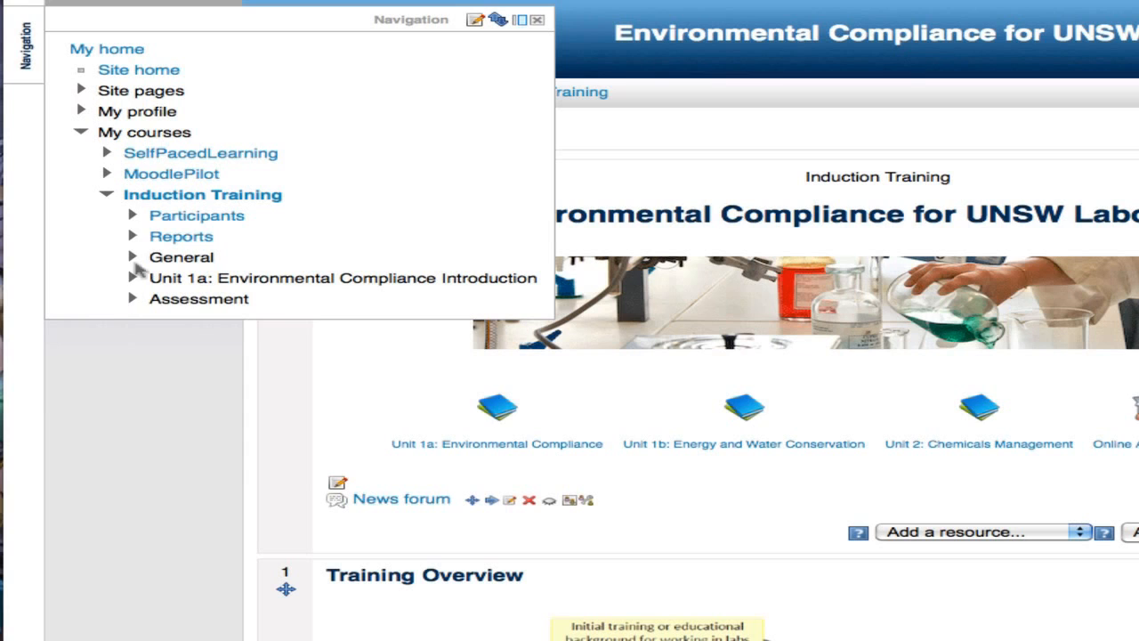
Close the Navigation flyout and dock the Welcome block alongside Navigation
{"action": "left_click", "coordinate": [538, 20]}
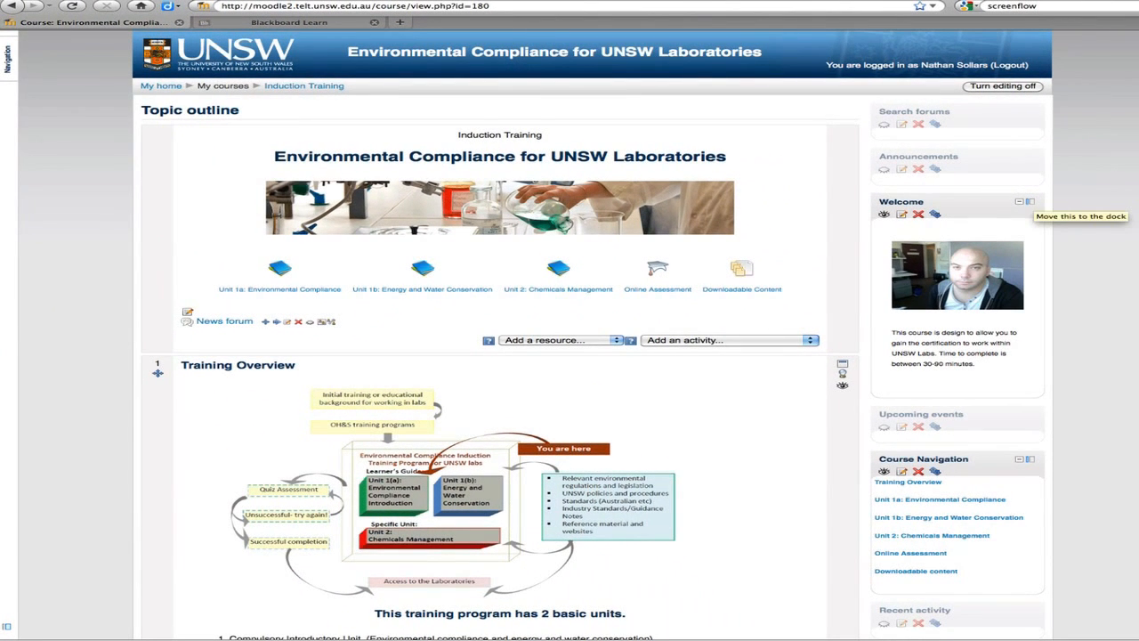
{"action": "left_click", "coordinate": [1030, 201]}
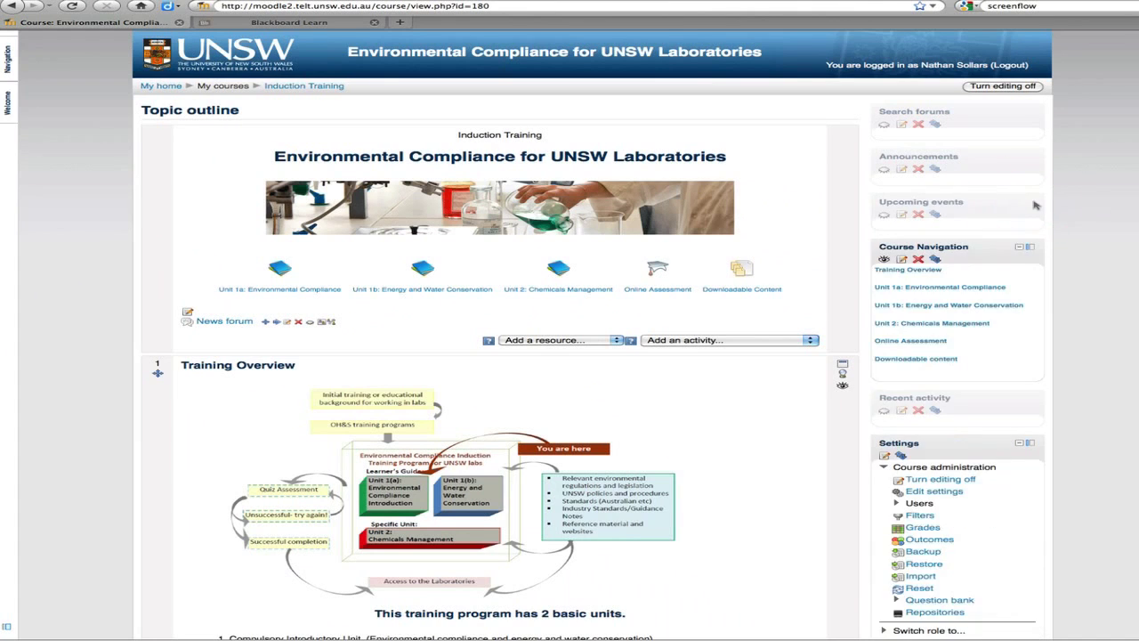